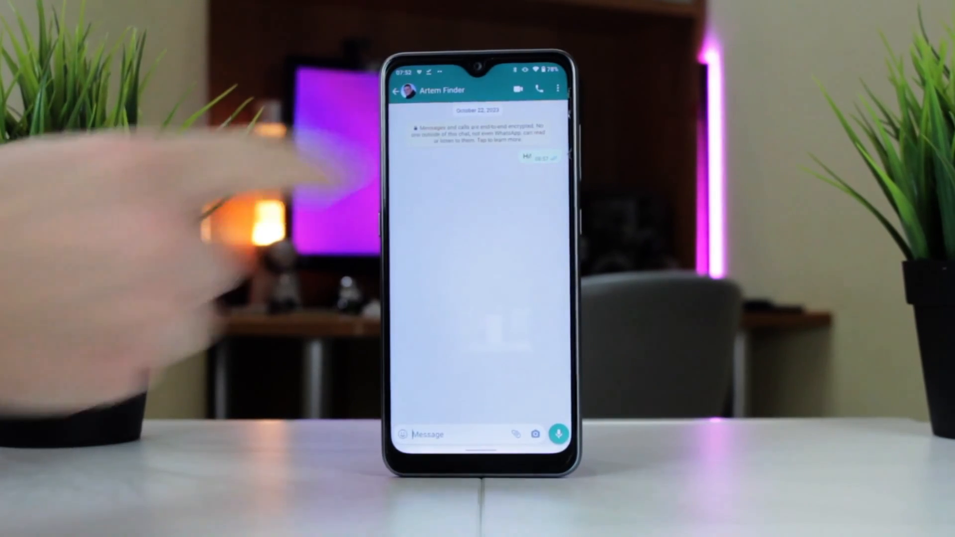
# Step: Start exporting the WhatsApp chat via the three-dot menu's More > Export chat
pyautogui.click(558, 89)
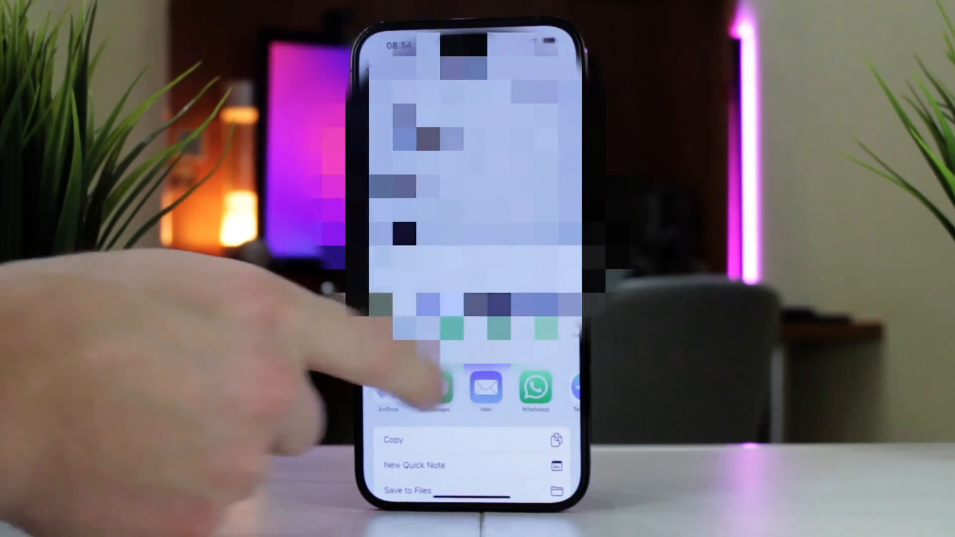
# Step: Choose Mail as the share destination for the exported iOS chat
pyautogui.click(482, 388)
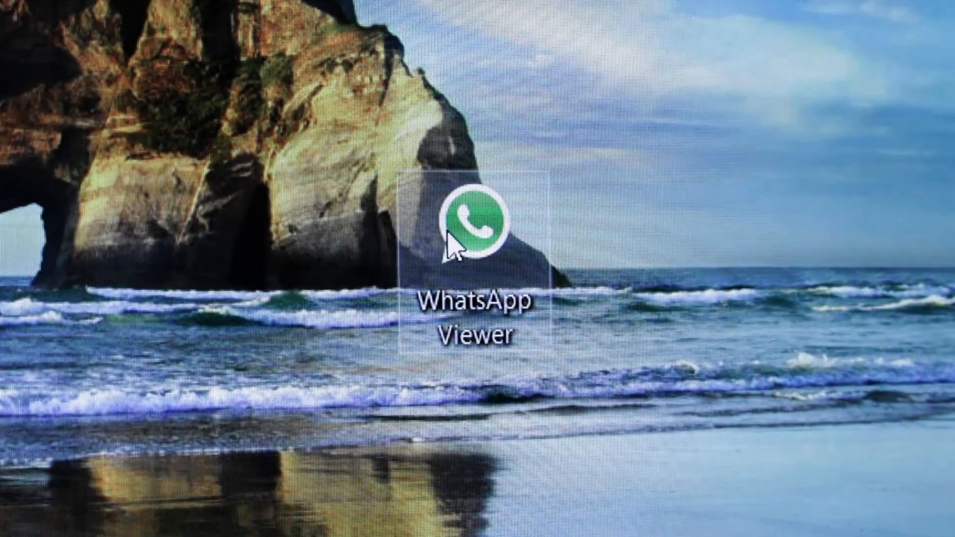
# Step: Launch WhatsApp Viewer, choose File > Open..., and browse for the database file
pyautogui.doubleClick(473, 225)
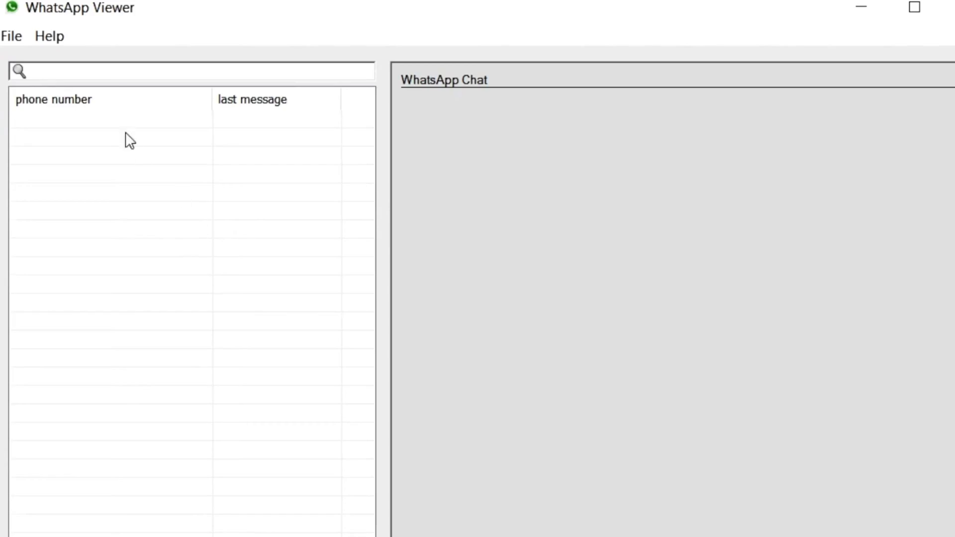
pyautogui.click(12, 36)
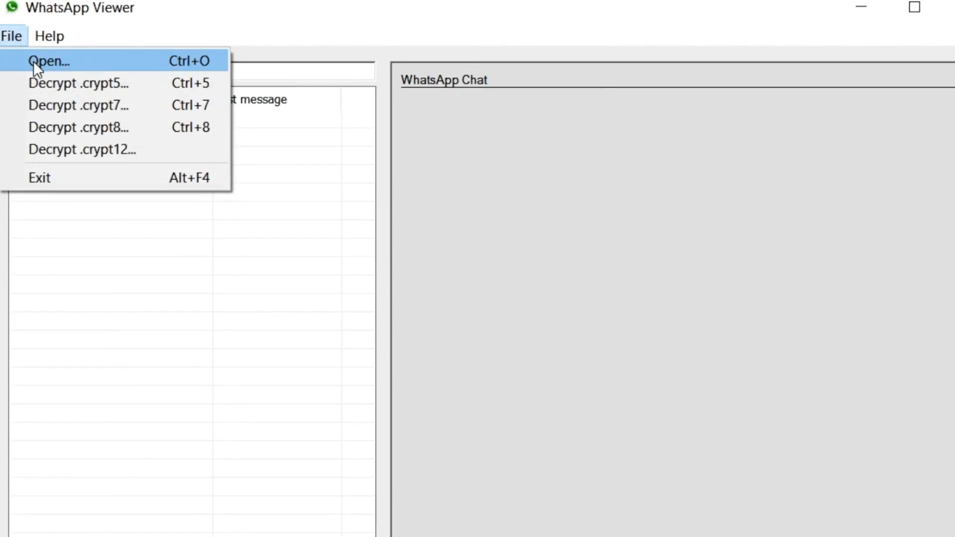
pyautogui.click(47, 61)
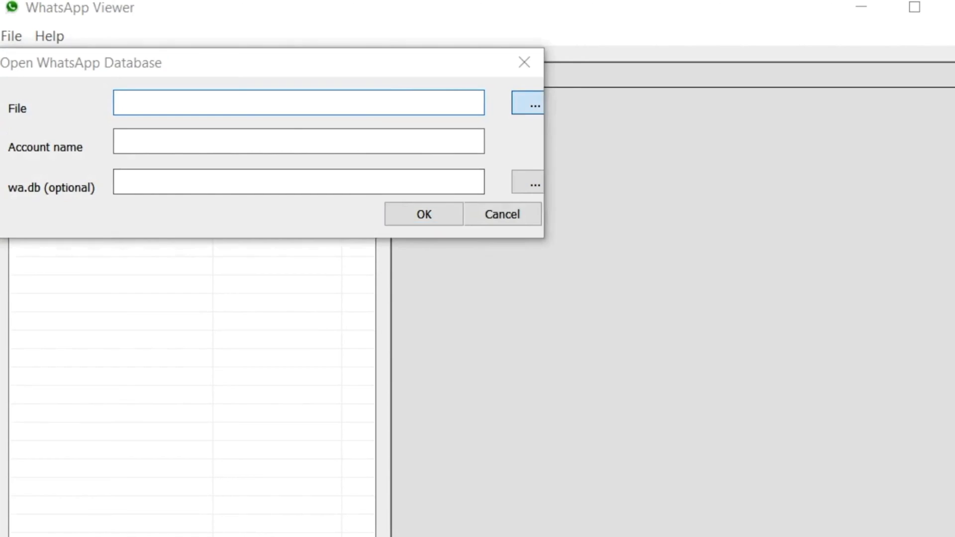
pyautogui.click(530, 104)
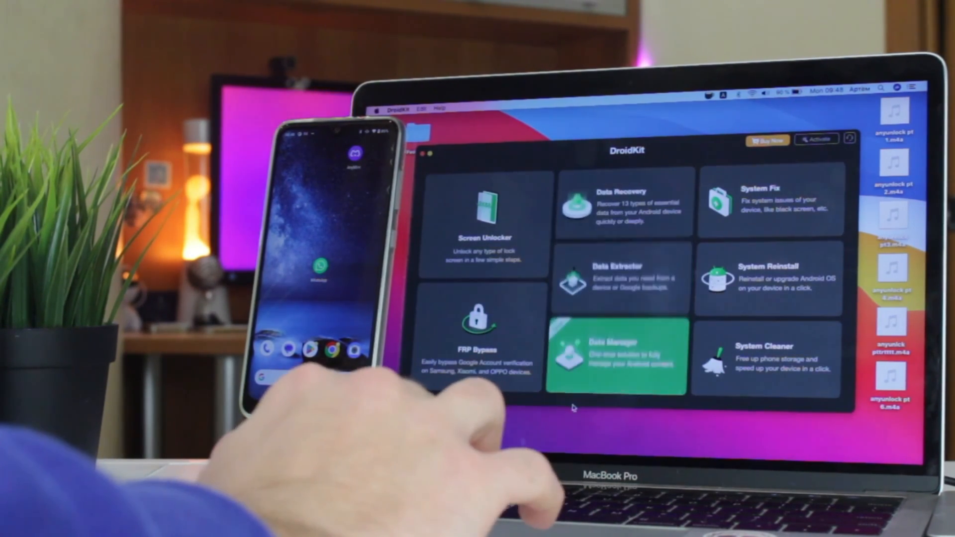
# Step: Go from DroidKit's Data Manager into WhatsApp Manager
pyautogui.click(623, 353)
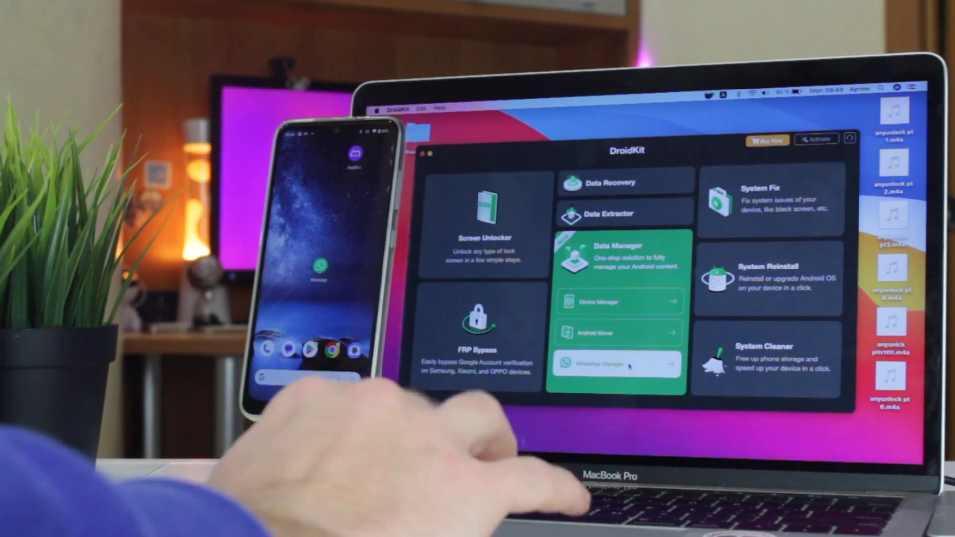
pyautogui.click(616, 365)
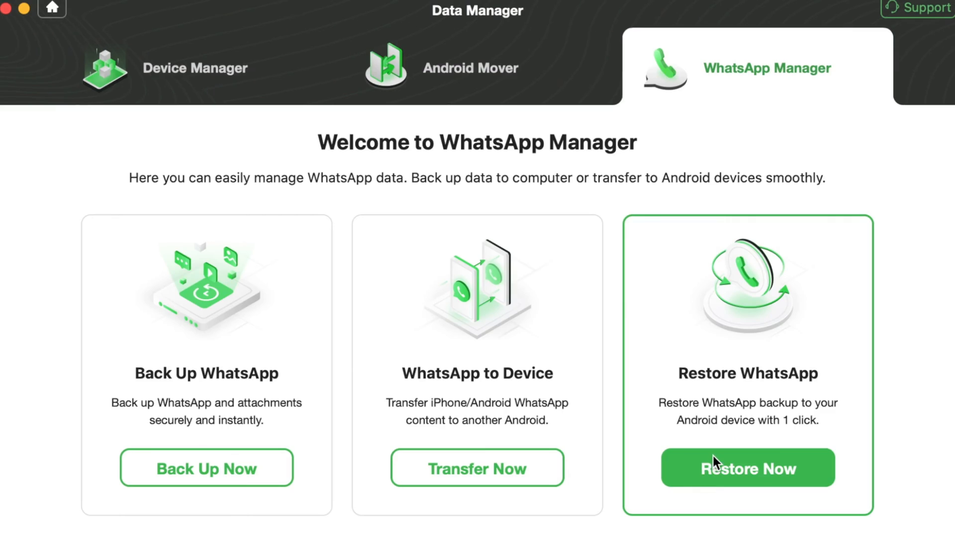
# Step: View the saved WhatsApp backup, tick the first chat, and export it To Mac
pyautogui.click(748, 467)
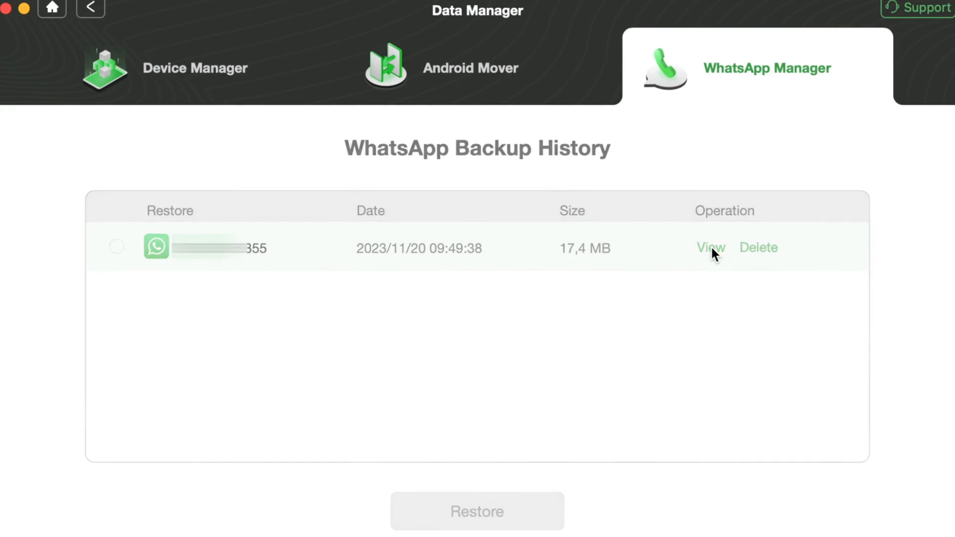
pyautogui.click(710, 247)
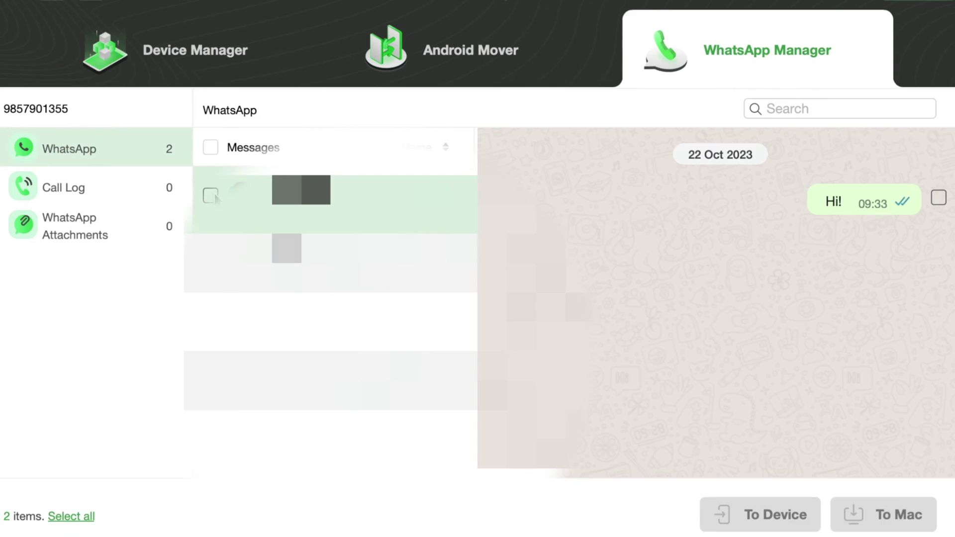
pyautogui.click(210, 196)
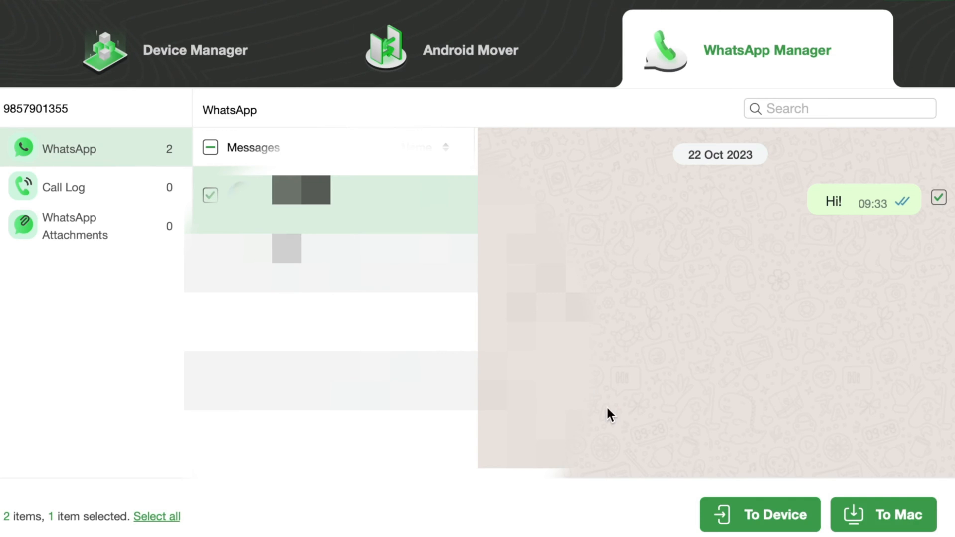
pyautogui.click(895, 515)
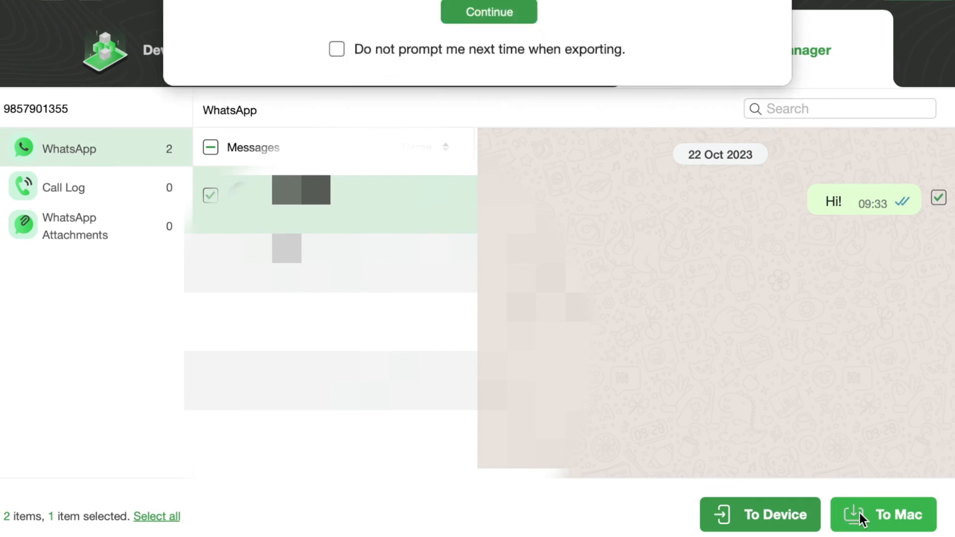